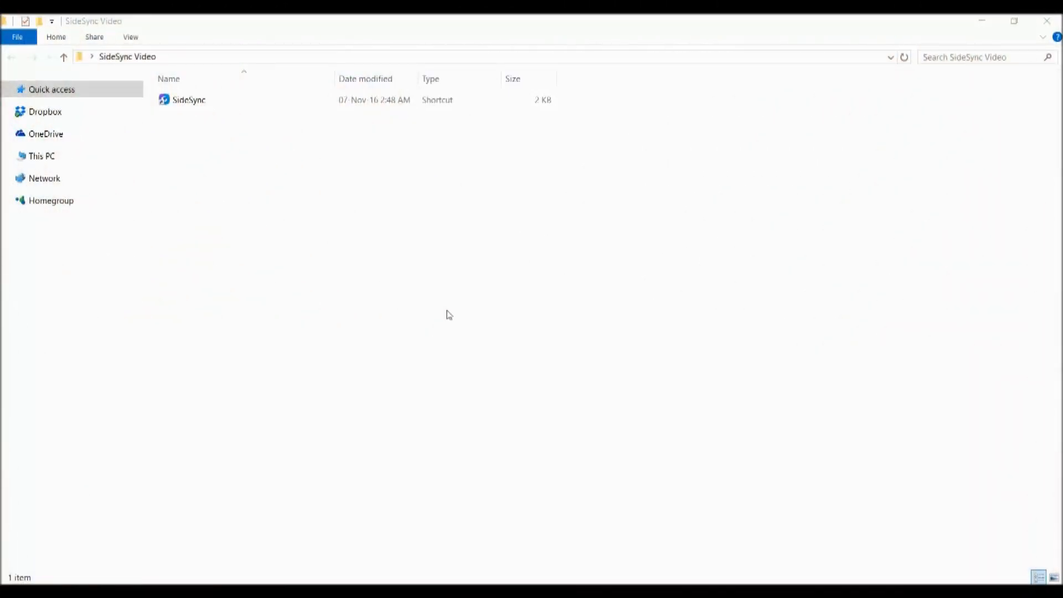
Scroll the samsung.com SideSync page past How to Use and Notifications on PC to File Sharing
{"action": "left_click", "coordinate": [188, 99]}
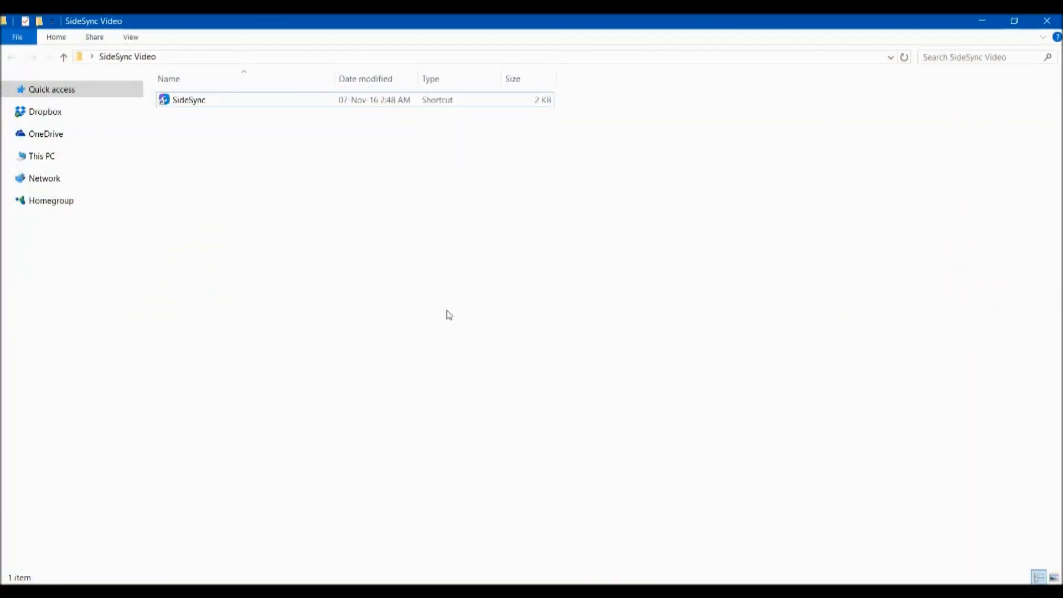
{"action": "mouse_move", "coordinate": [425, 284]}
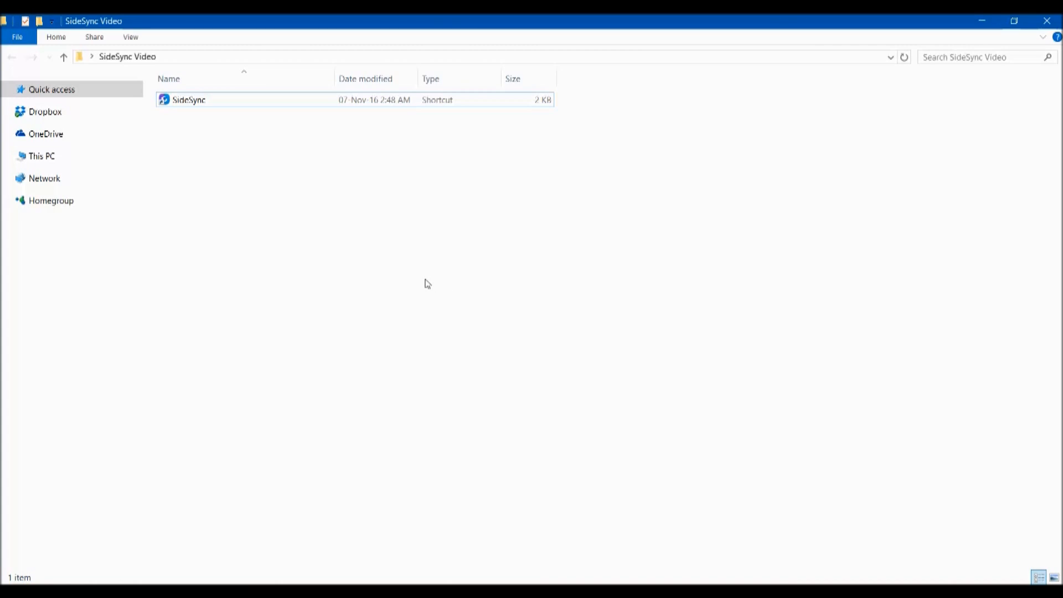
{"action": "mouse_move", "coordinate": [315, 359]}
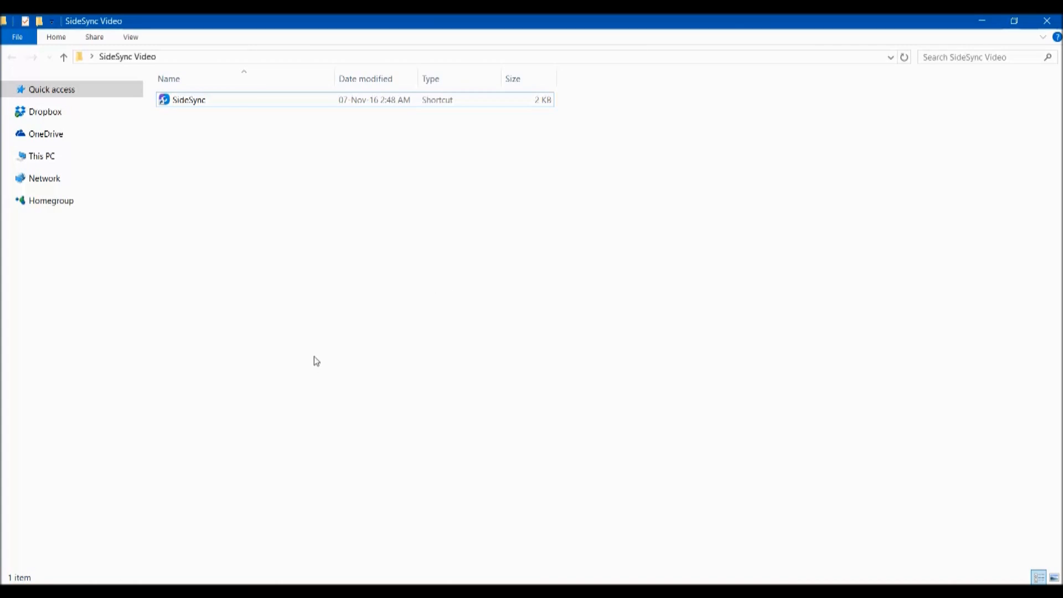
{"action": "left_click", "coordinate": [188, 100]}
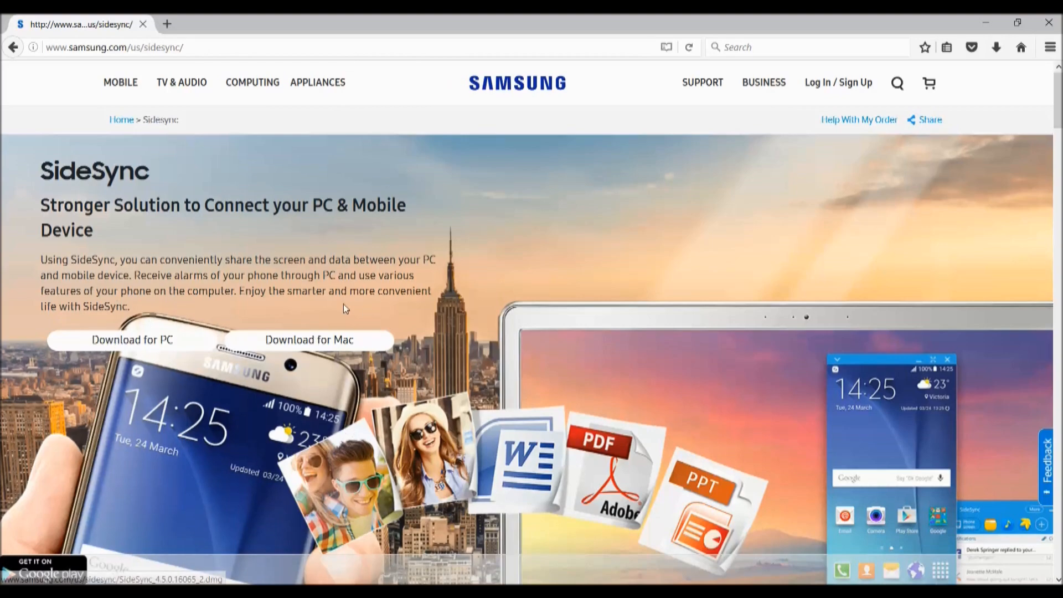
{"action": "scroll", "scroll_direction": "down", "scroll_amount": 3}
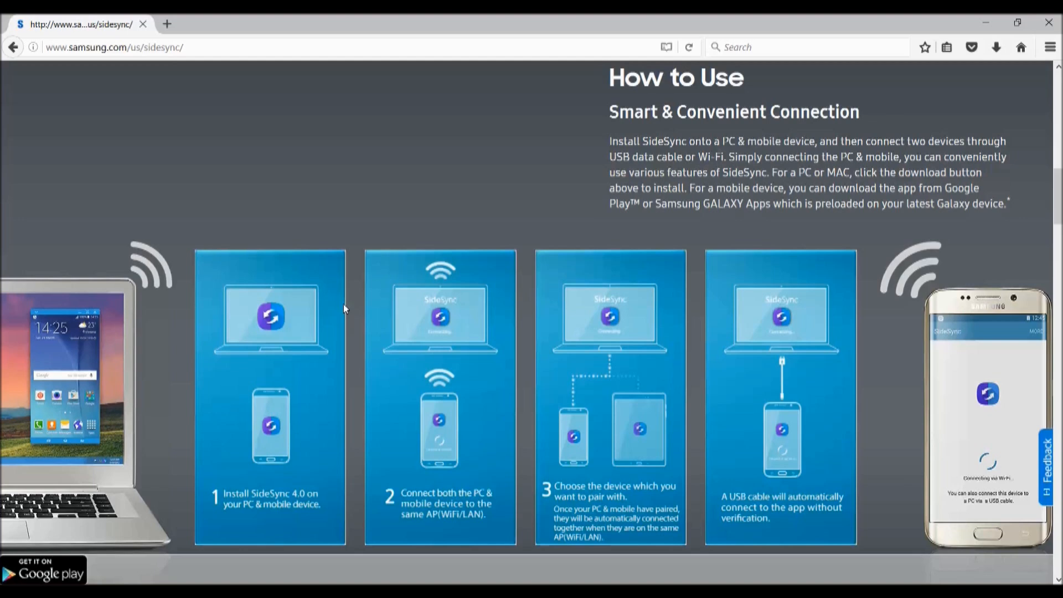
{"action": "mouse_move", "coordinate": [448, 514]}
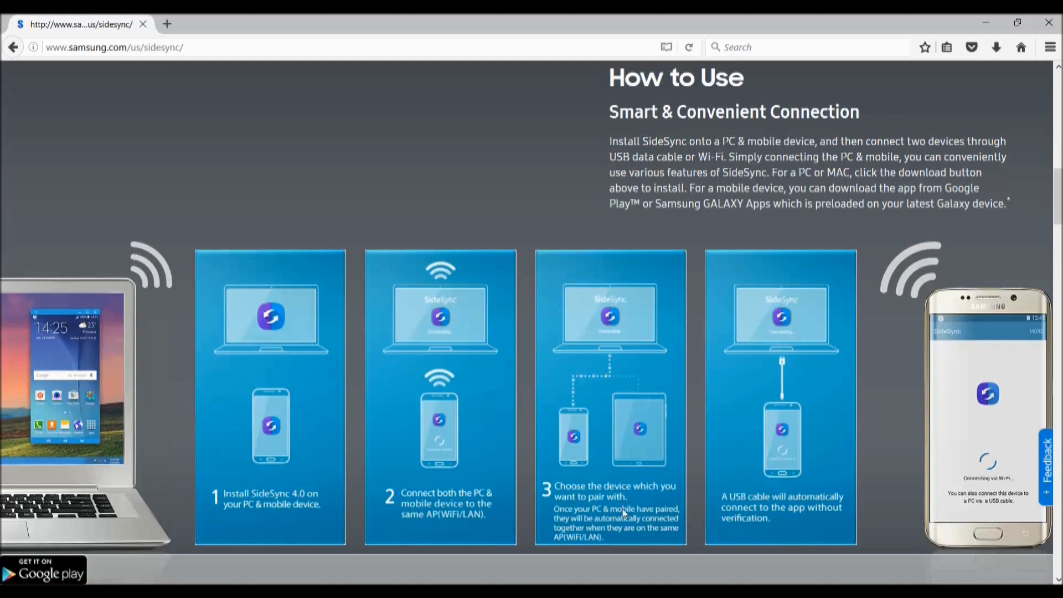
{"action": "mouse_move", "coordinate": [768, 508]}
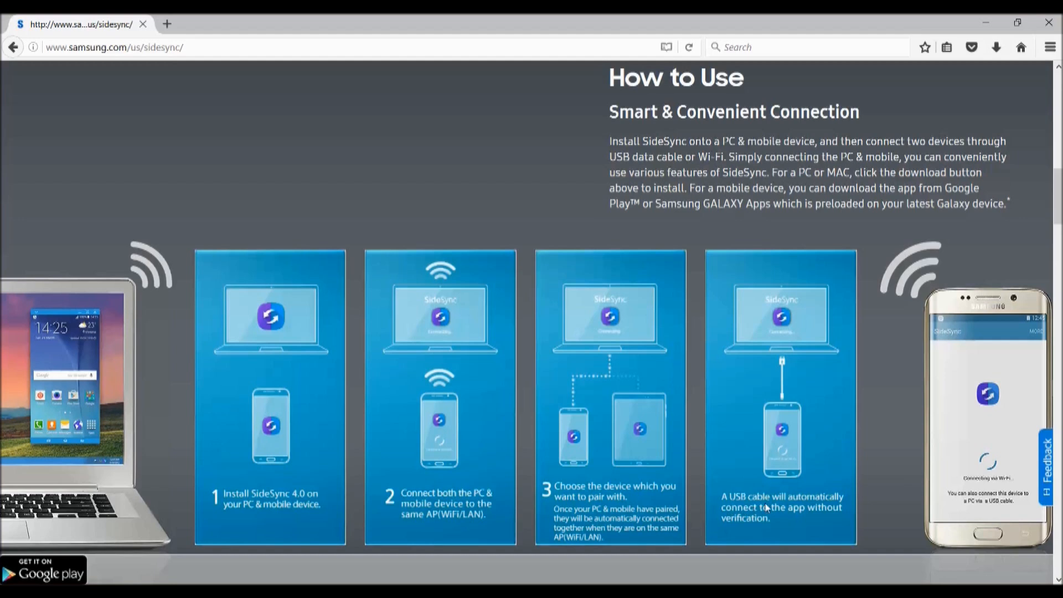
{"action": "mouse_move", "coordinate": [532, 421]}
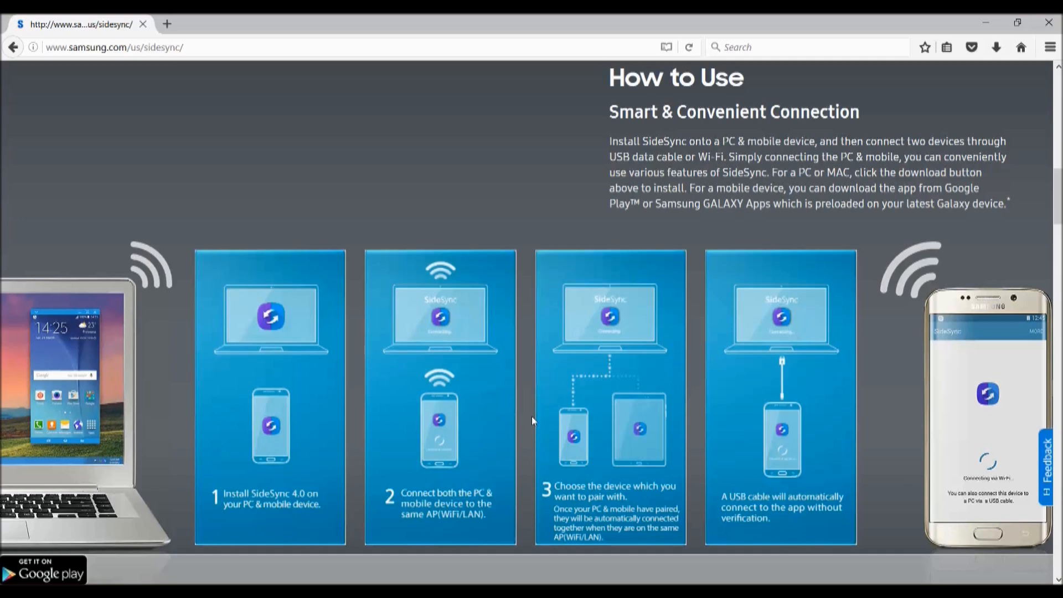
{"action": "mouse_move", "coordinate": [781, 359]}
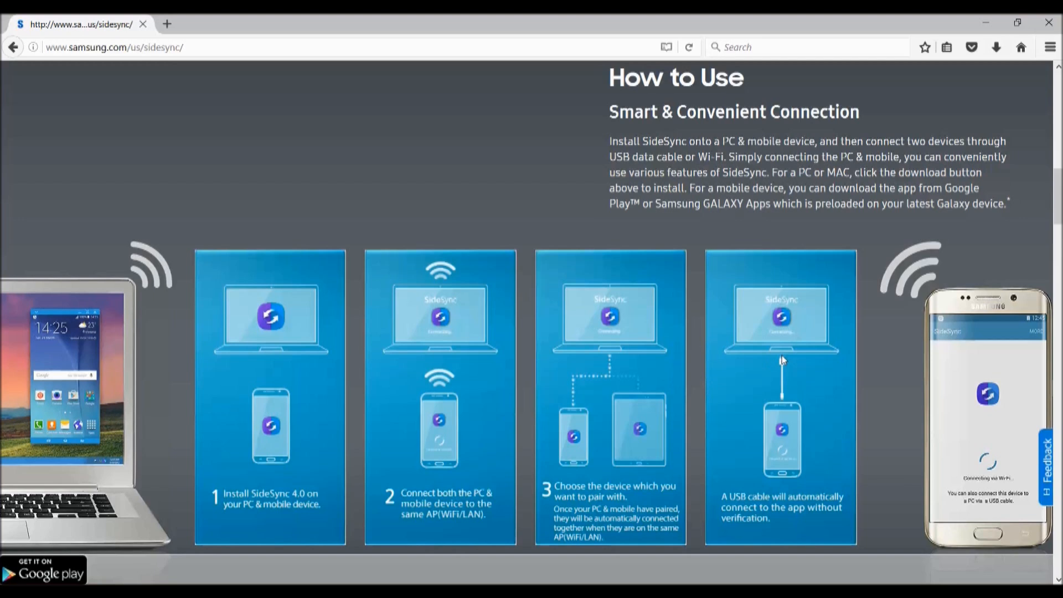
{"action": "mouse_move", "coordinate": [792, 355]}
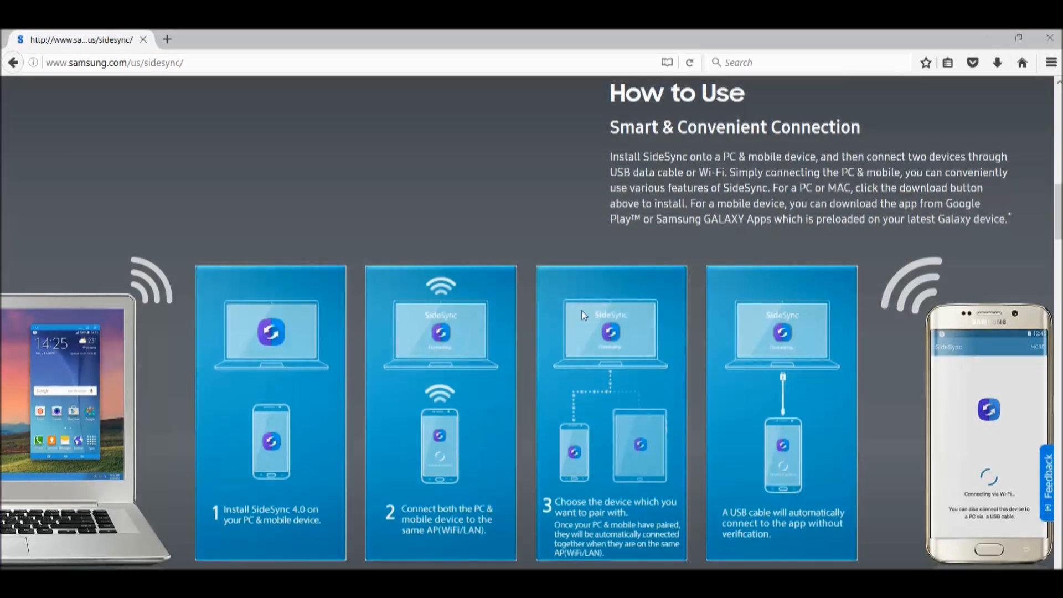
{"action": "scroll", "scroll_direction": "down", "scroll_amount": 3}
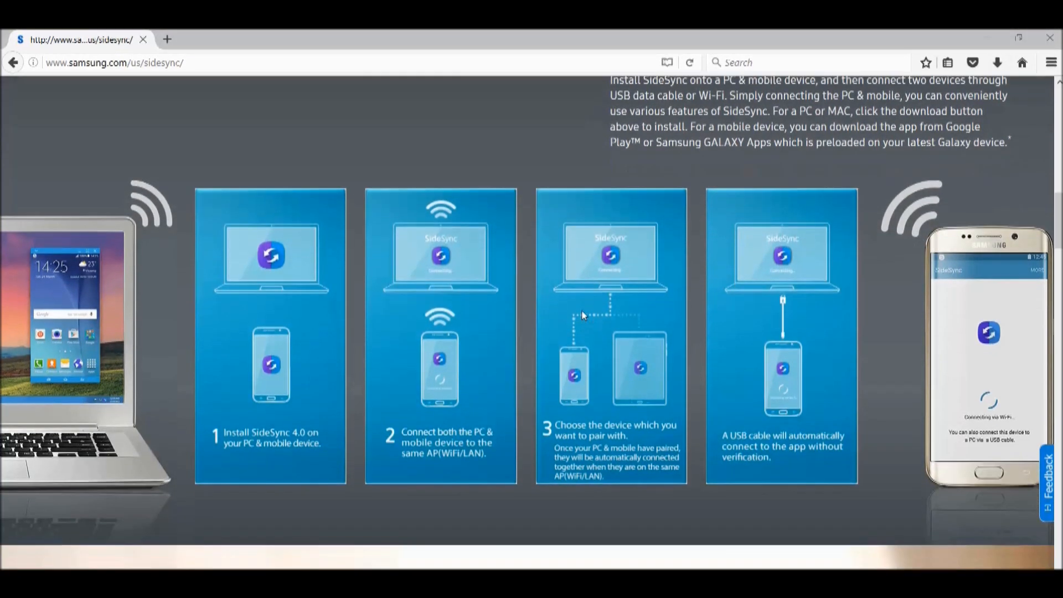
{"action": "scroll", "scroll_direction": "down", "scroll_amount": 3}
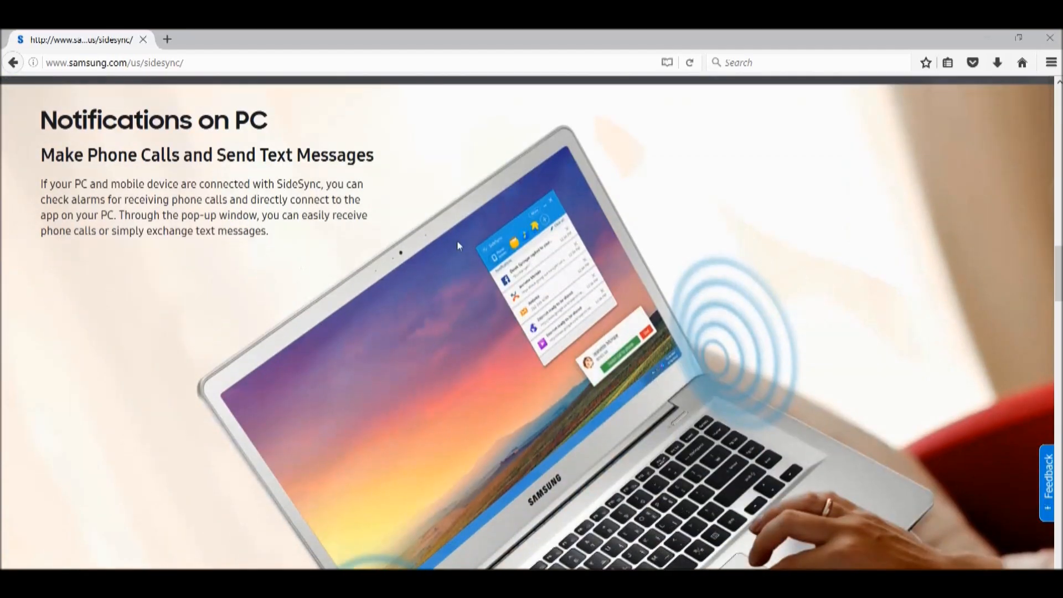
{"action": "mouse_move", "coordinate": [633, 359]}
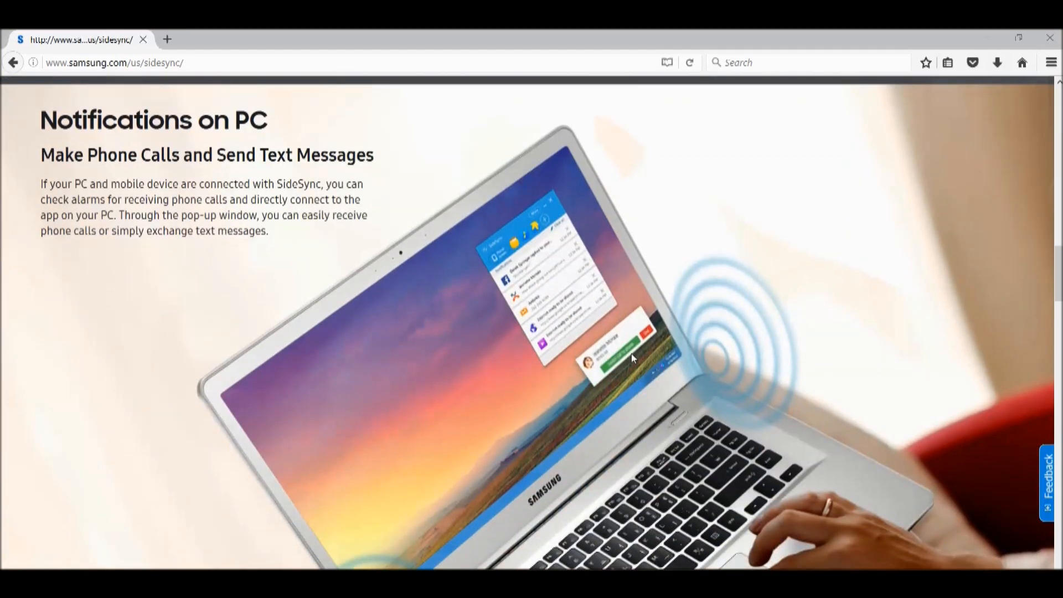
{"action": "scroll", "scroll_direction": "down", "scroll_amount": 3}
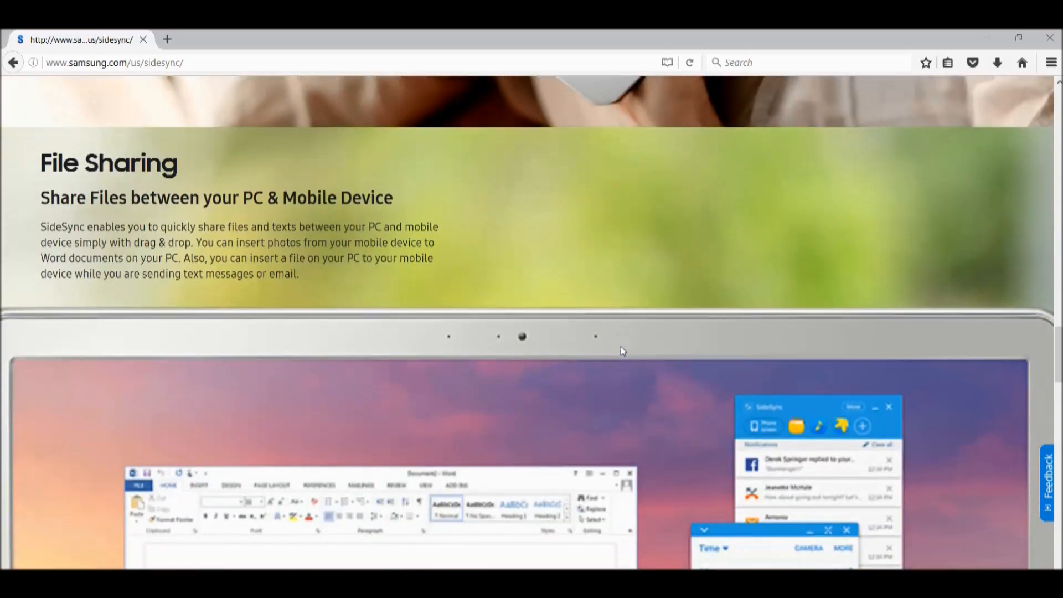
{"action": "scroll", "scroll_direction": "down", "scroll_amount": 3}
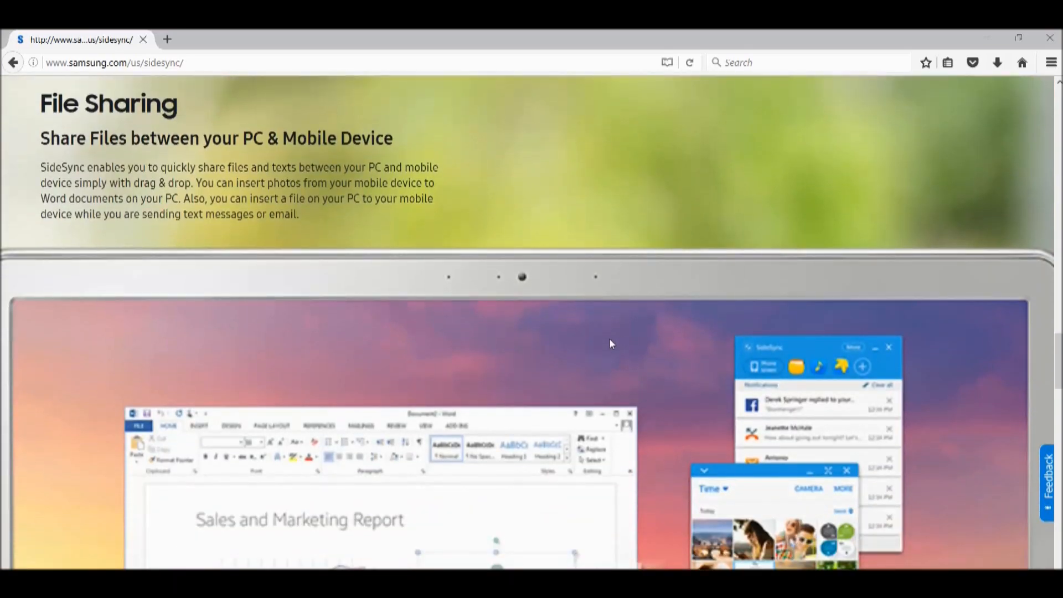
{"action": "scroll", "scroll_direction": "down", "scroll_amount": 3}
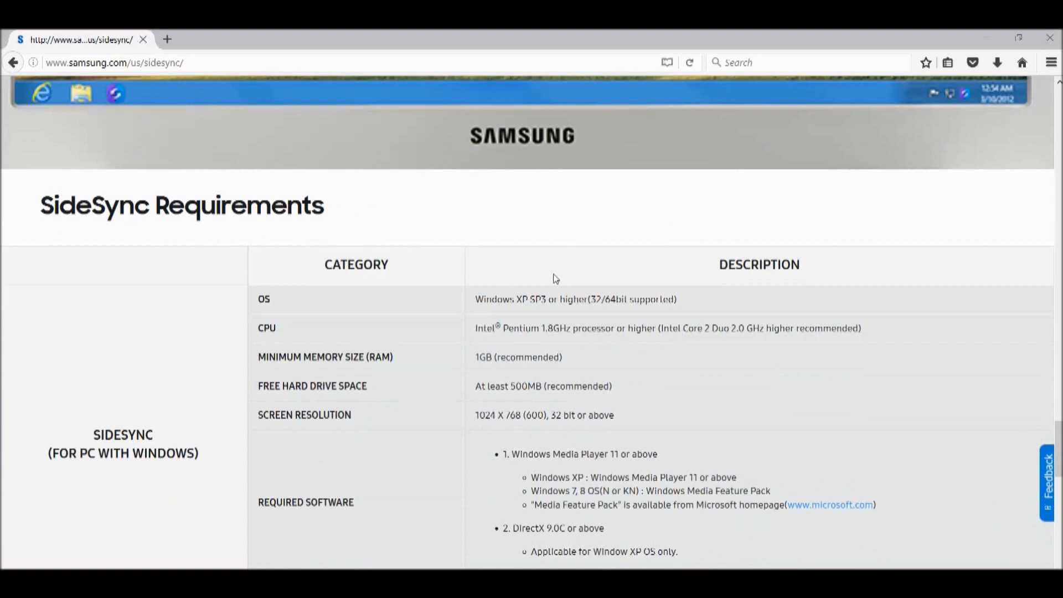
Read the SideSync Requirements table through its Windows, Mac OS and mobile device rows
{"action": "scroll", "scroll_direction": "down", "scroll_amount": 3}
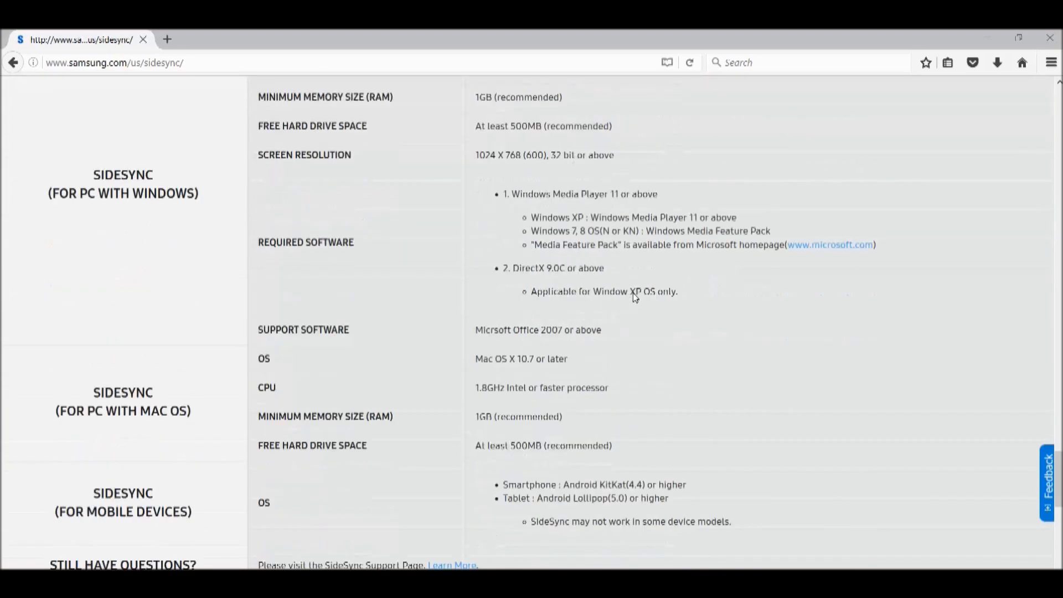
{"action": "scroll", "scroll_direction": "down", "scroll_amount": 3}
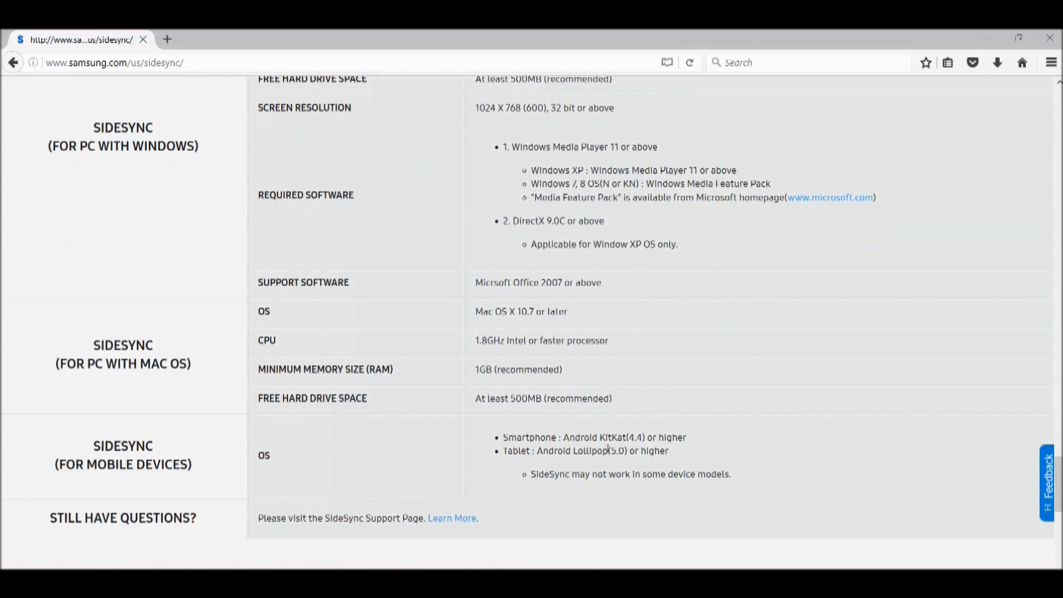
{"action": "mouse_move", "coordinate": [621, 441]}
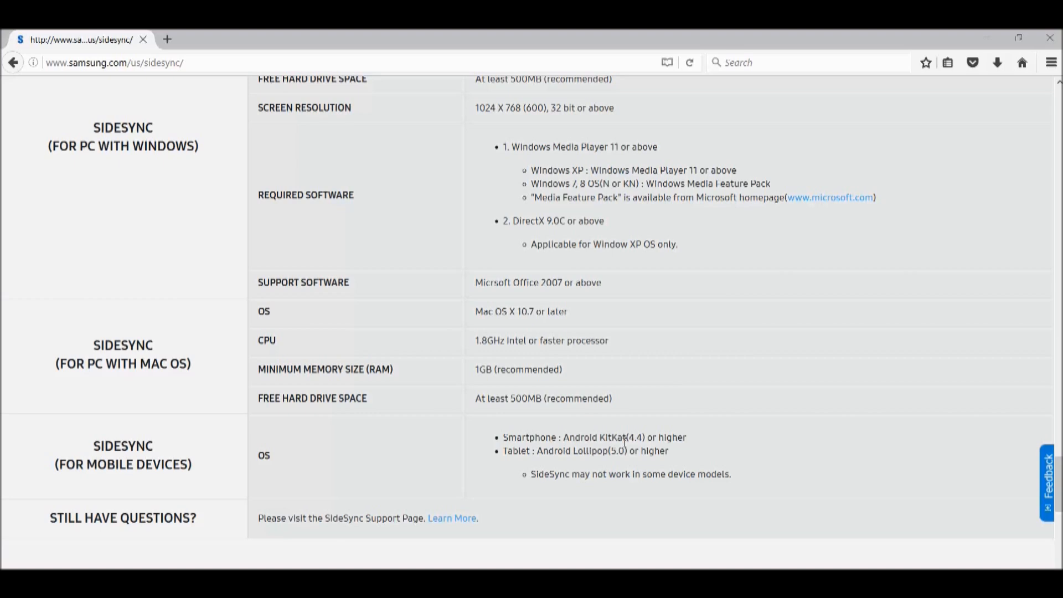
{"action": "mouse_move", "coordinate": [524, 436]}
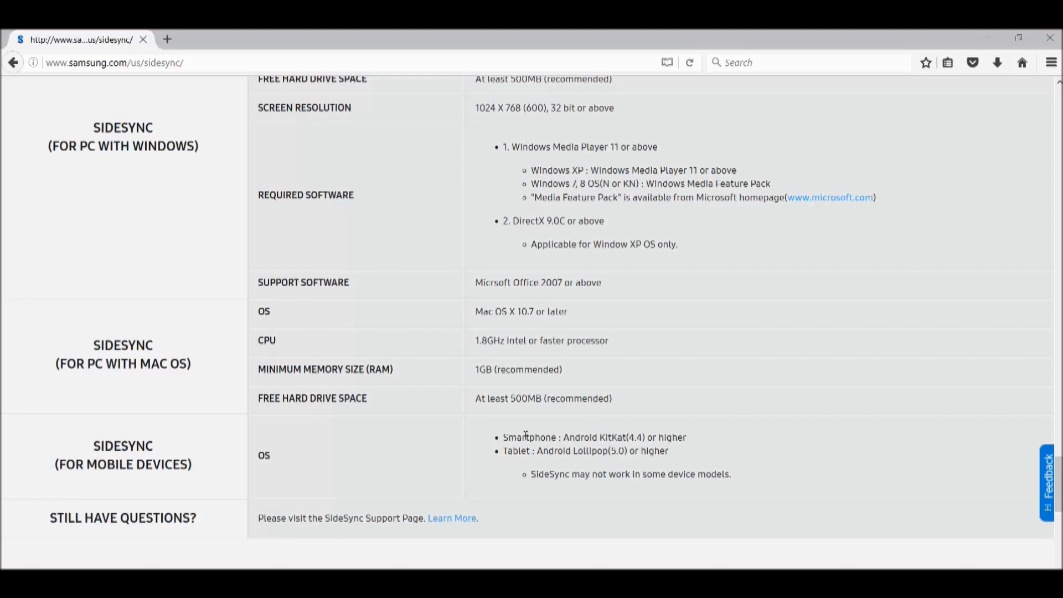
{"action": "scroll", "scroll_direction": "up", "scroll_amount": 3}
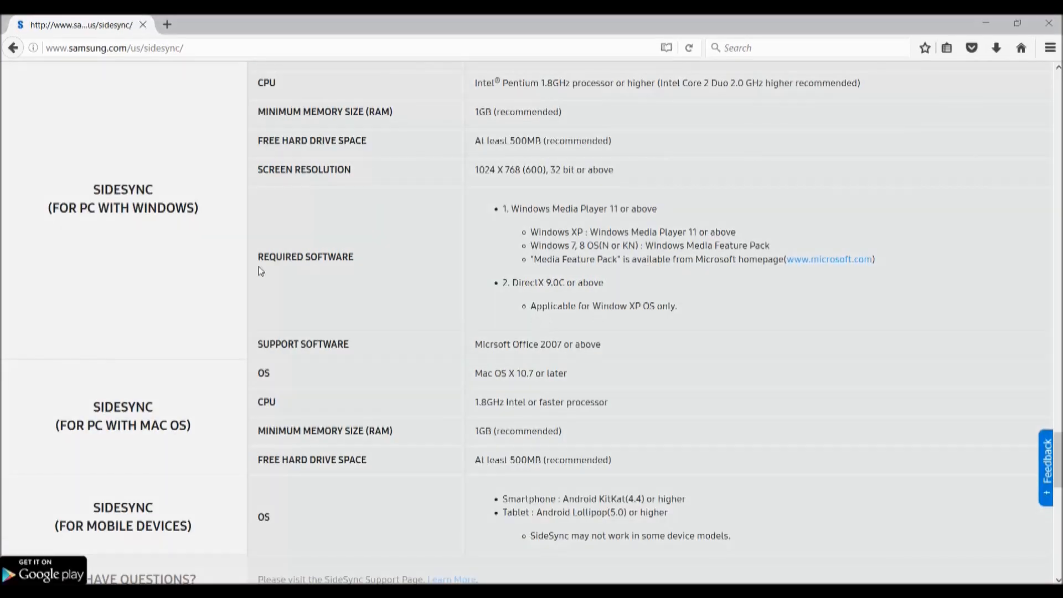
{"action": "mouse_move", "coordinate": [272, 283]}
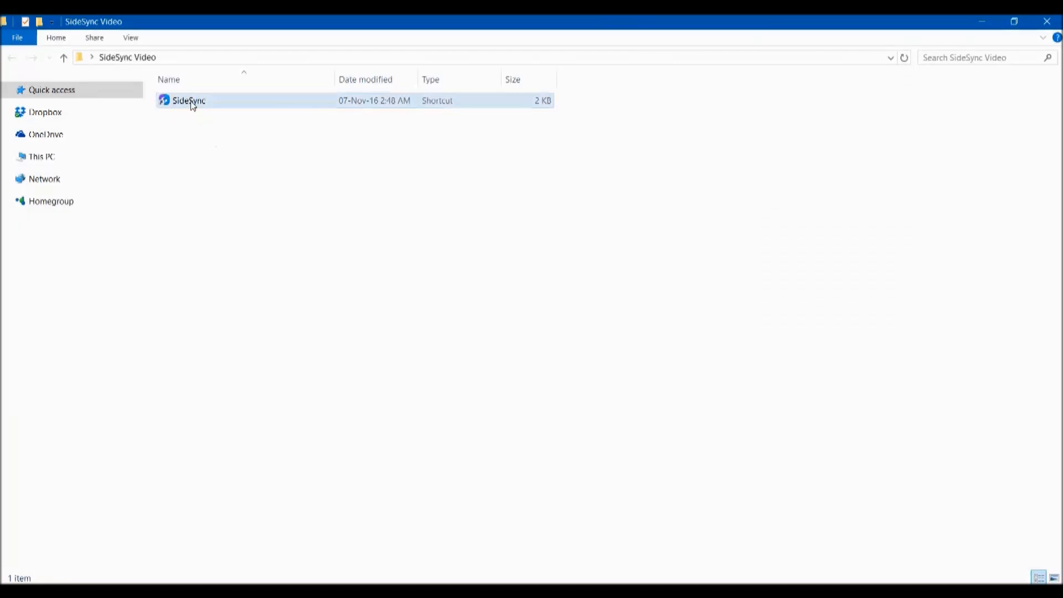
Start SideSync from its shortcut in the SideSync Video folder, connecting to the phone over USB
{"action": "left_click", "coordinate": [287, 211]}
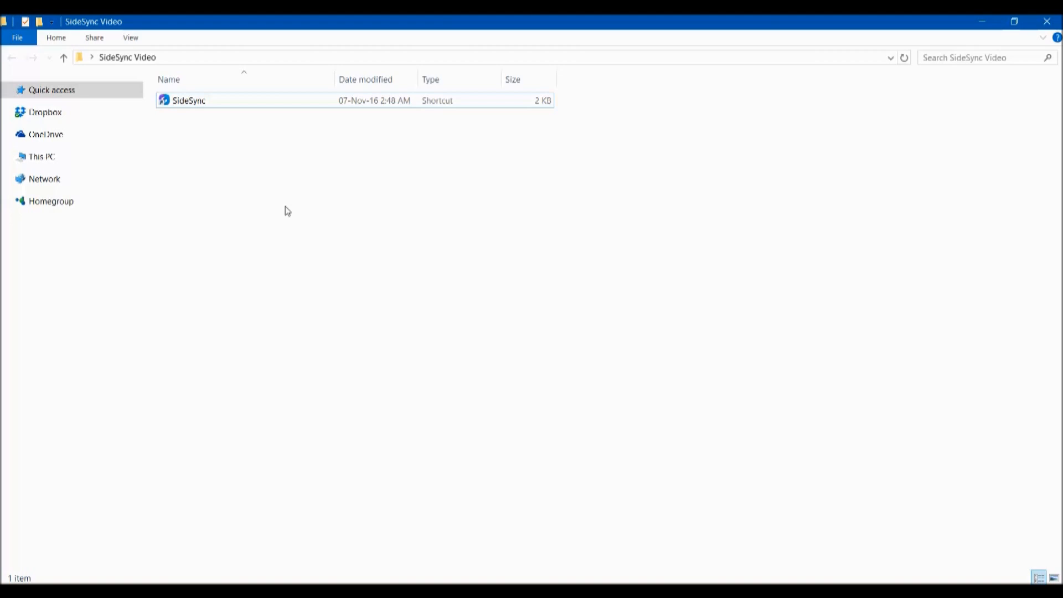
{"action": "mouse_move", "coordinate": [640, 254]}
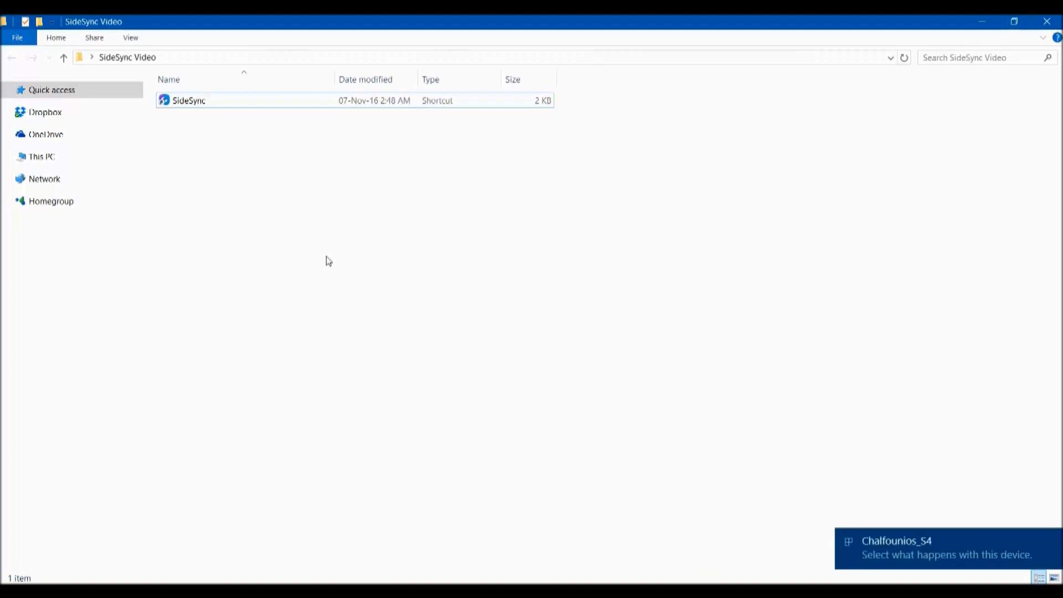
{"action": "left_click", "coordinate": [190, 100]}
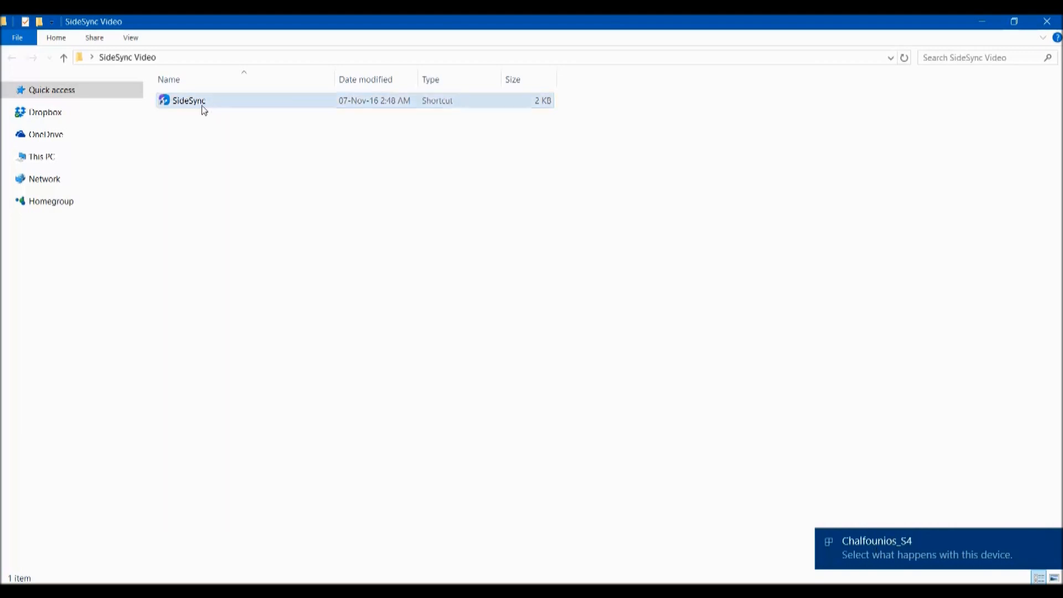
{"action": "left_click", "coordinate": [188, 100]}
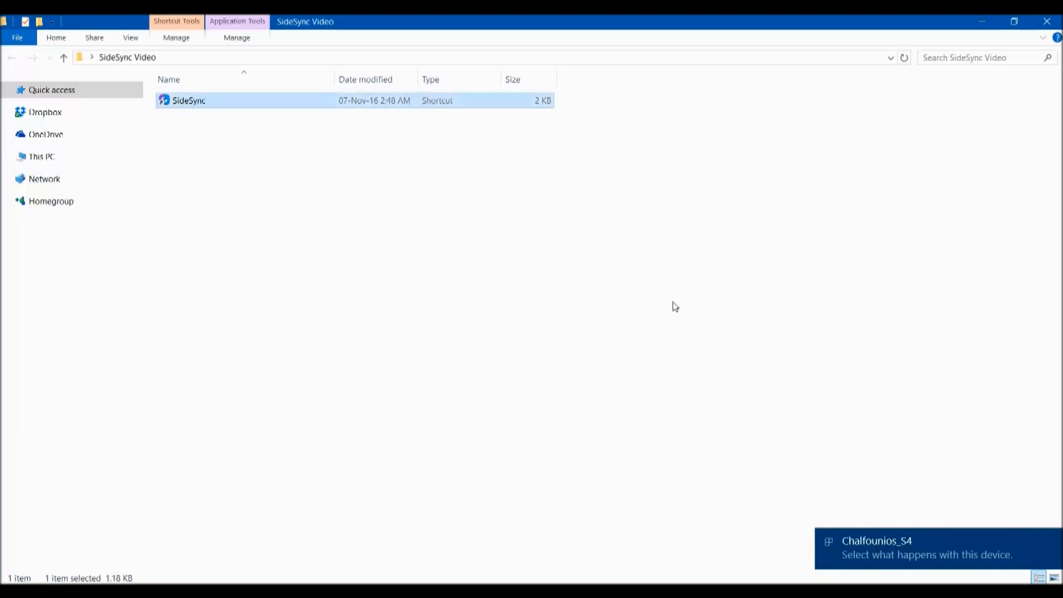
{"action": "double_click", "coordinate": [188, 100]}
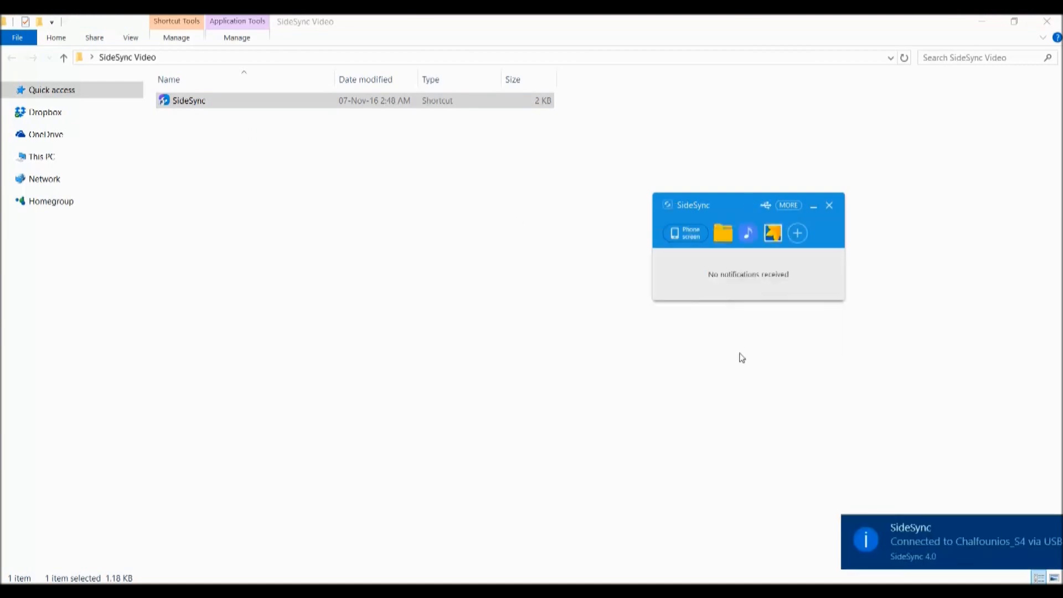
{"action": "mouse_move", "coordinate": [737, 290]}
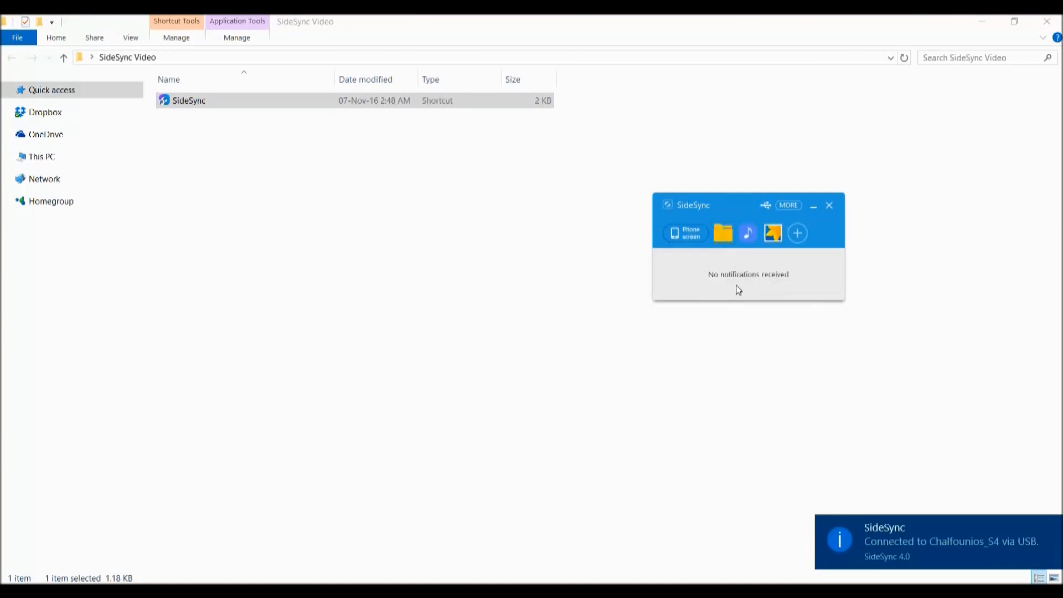
{"action": "mouse_move", "coordinate": [724, 233]}
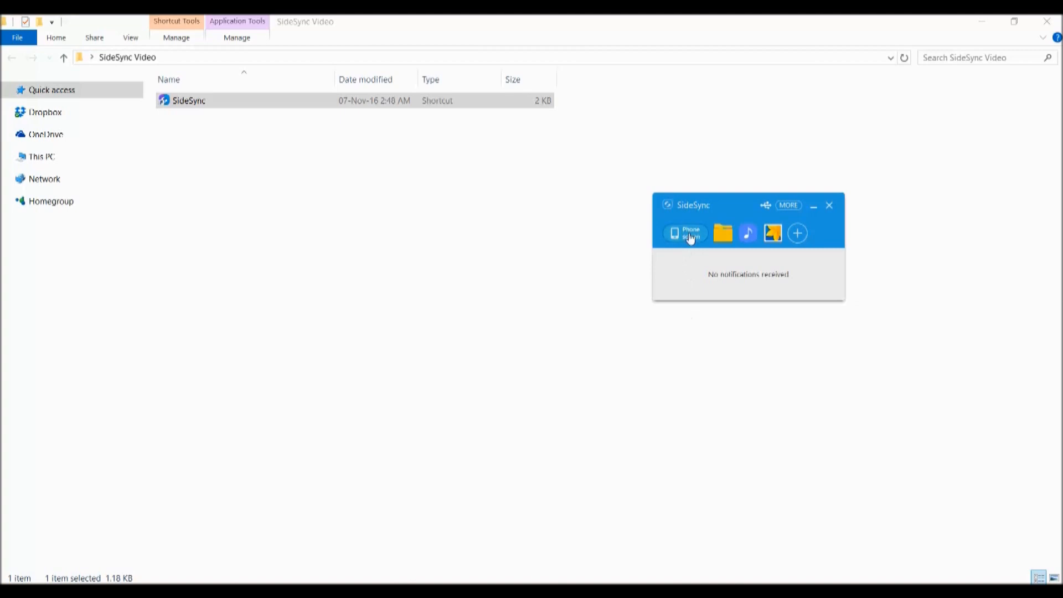
Show the phone's home screen in SideSync's Phone screen mirror window
{"action": "left_click", "coordinate": [684, 233]}
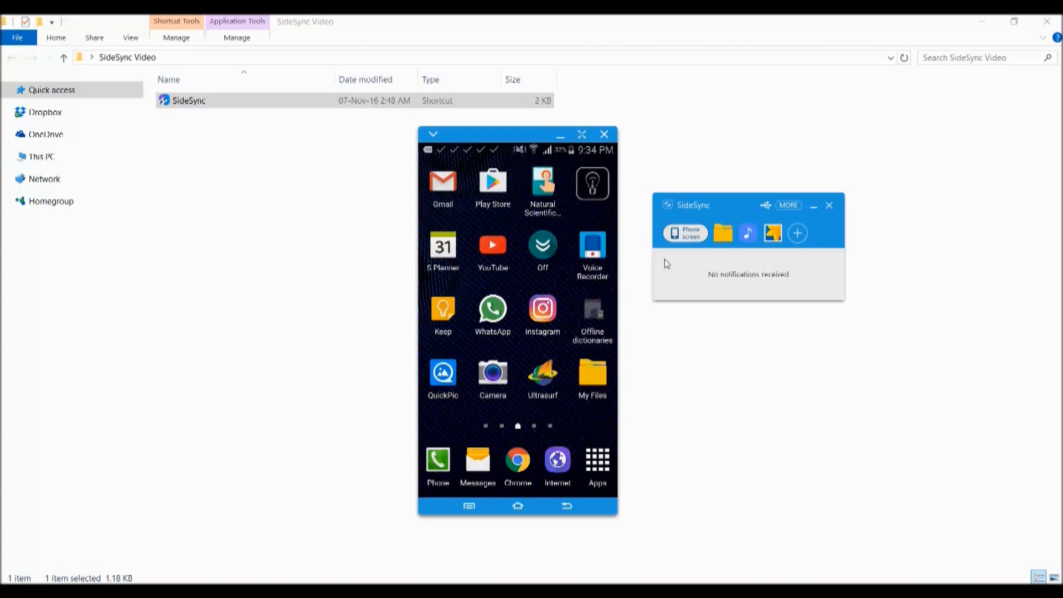
{"action": "mouse_move", "coordinate": [743, 290]}
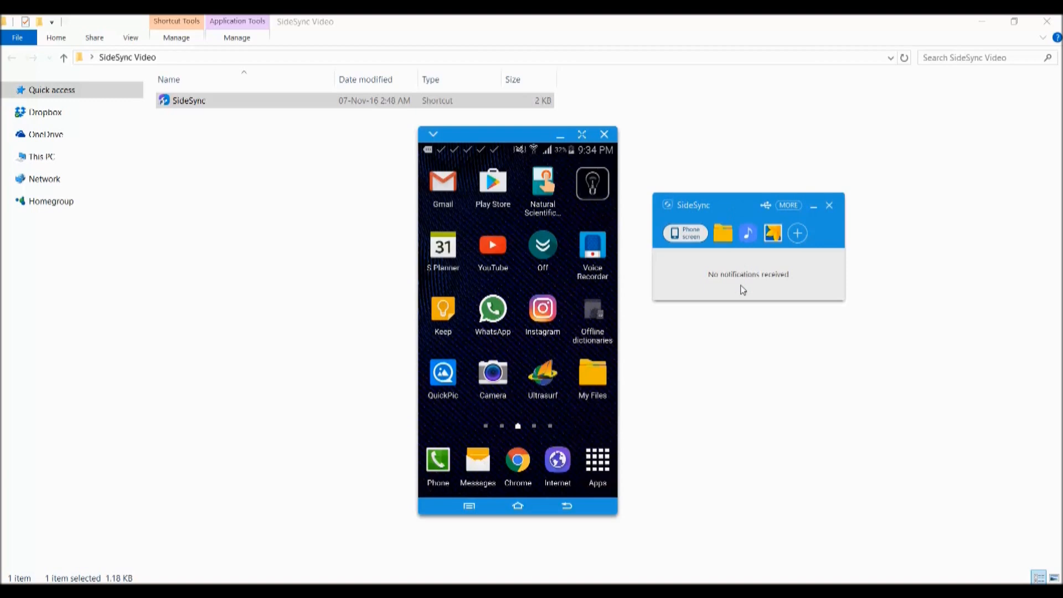
{"action": "mouse_move", "coordinate": [718, 365]}
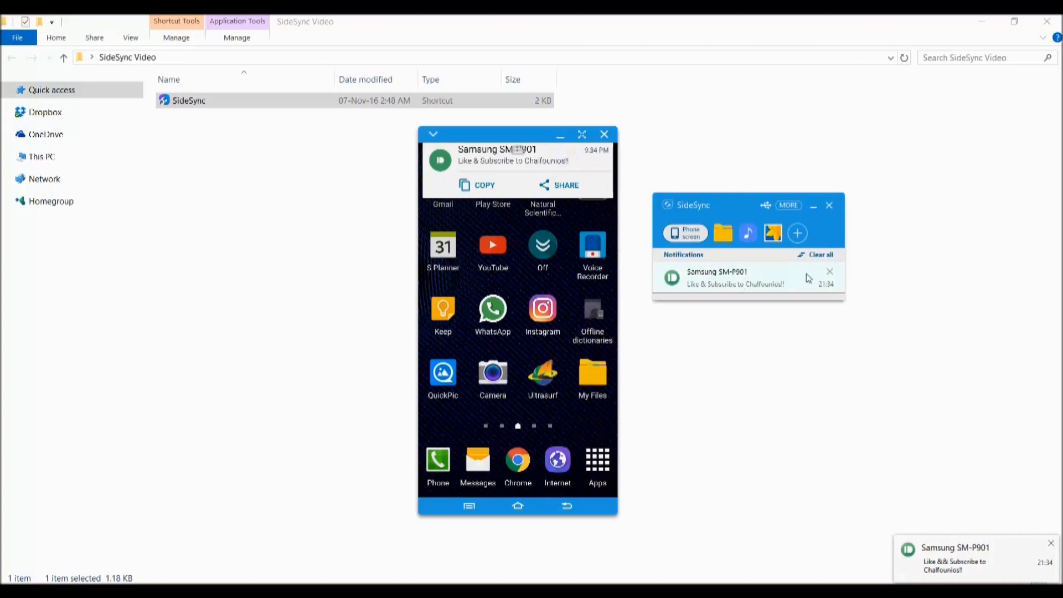
Switch on Bluetooth from the phone's notification shade in the mirror window
{"action": "left_click", "coordinate": [829, 271]}
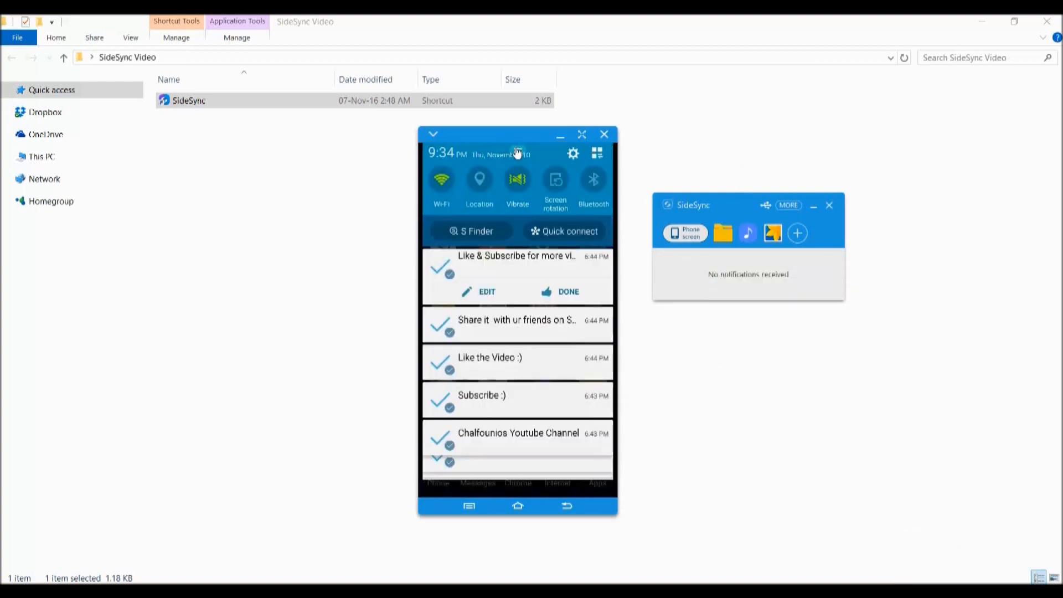
{"action": "mouse_move", "coordinate": [623, 224]}
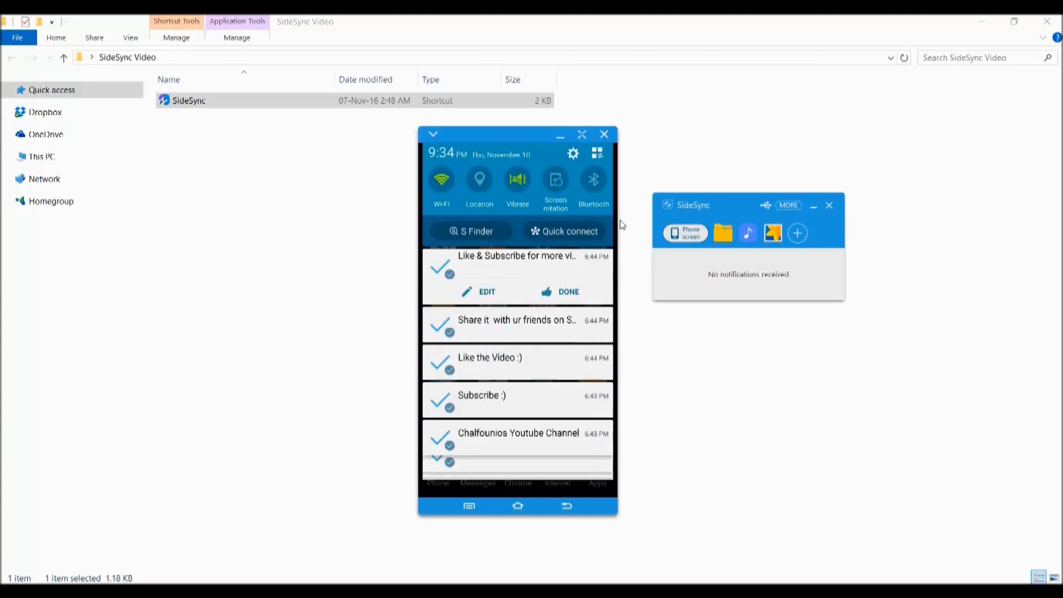
{"action": "mouse_move", "coordinate": [620, 283]}
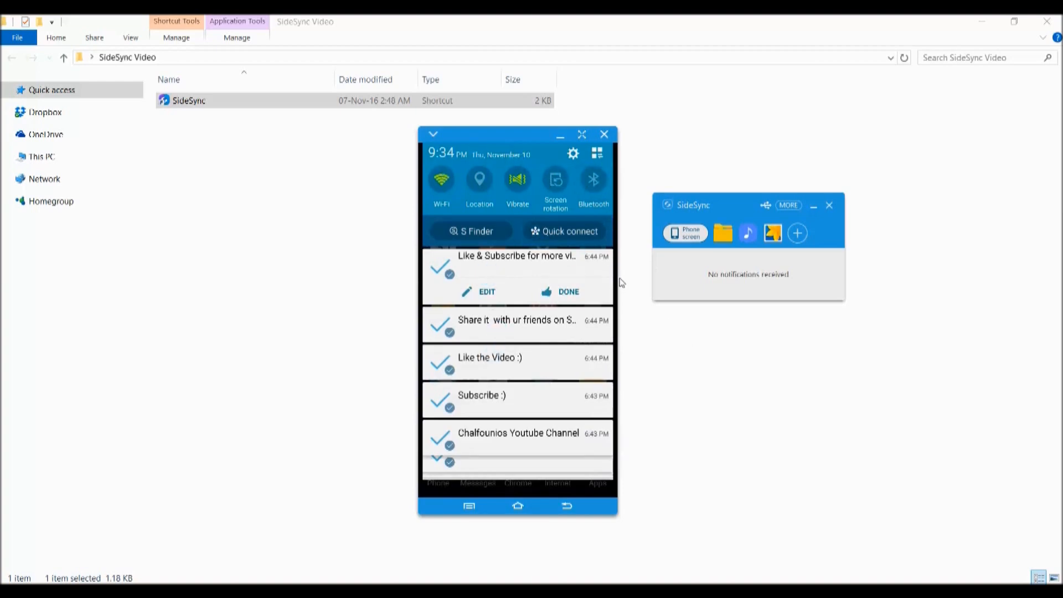
{"action": "mouse_move", "coordinate": [572, 181]}
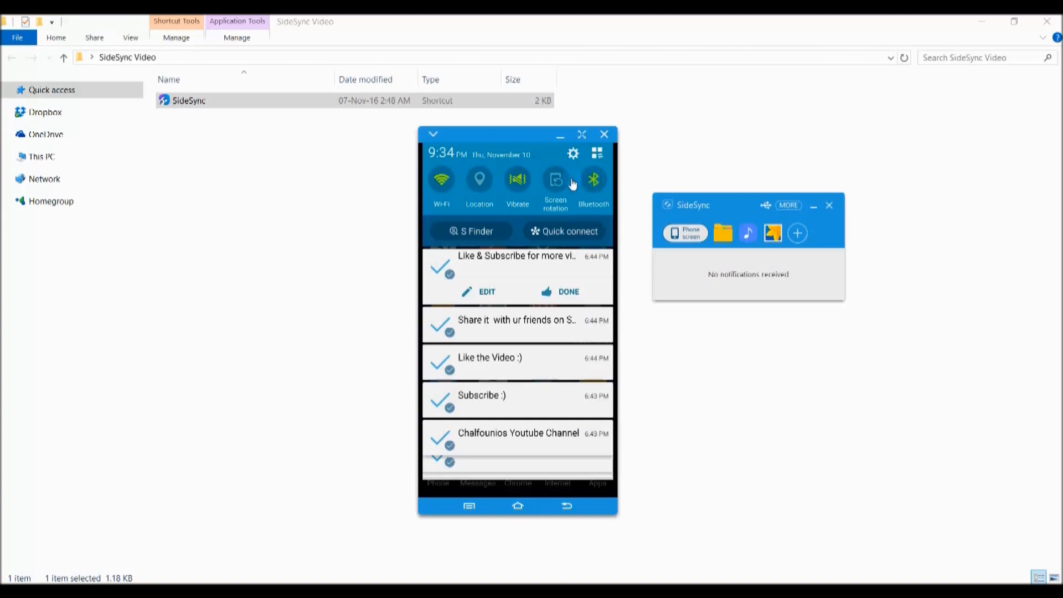
{"action": "left_click", "coordinate": [593, 180]}
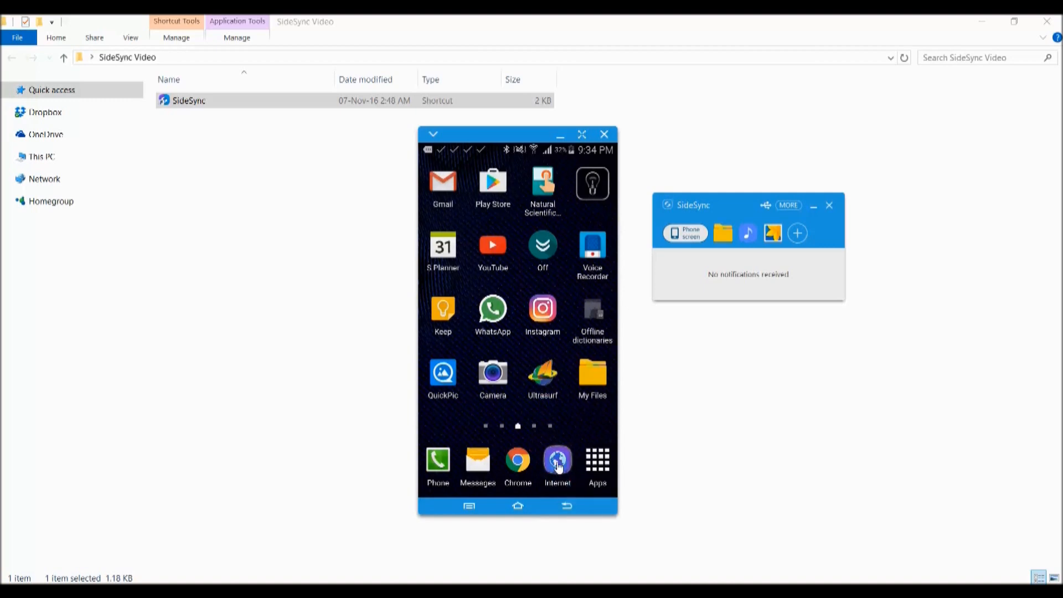
{"action": "left_click", "coordinate": [557, 461]}
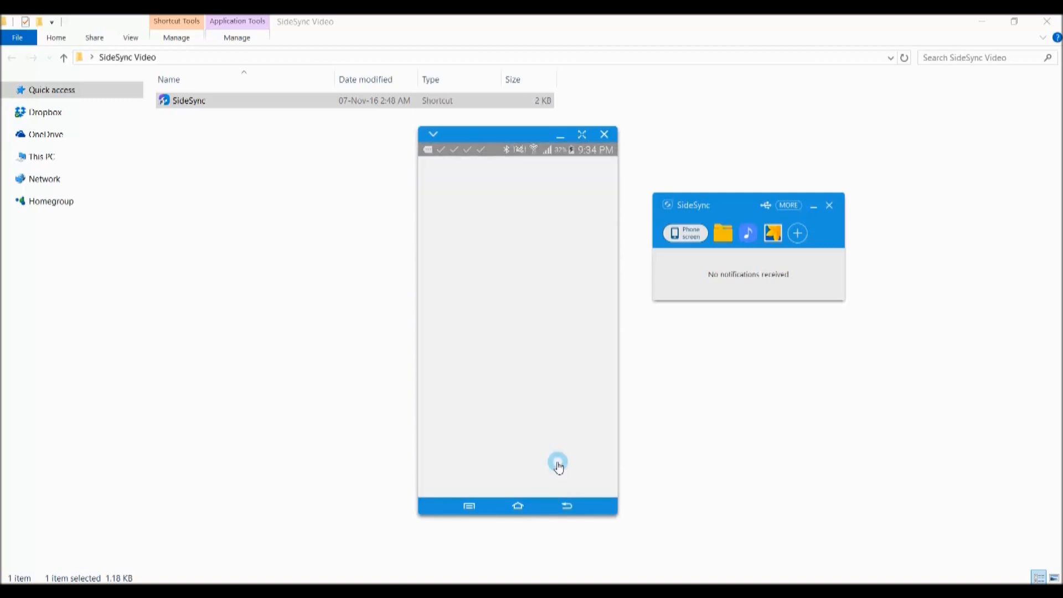
{"action": "left_click", "coordinate": [557, 464]}
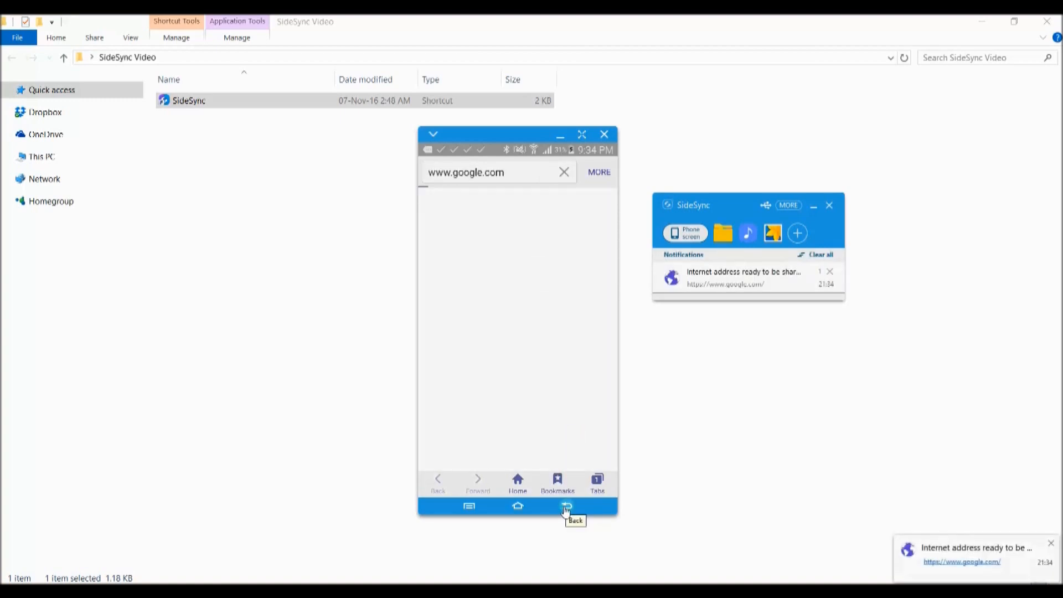
{"action": "left_click", "coordinate": [566, 507]}
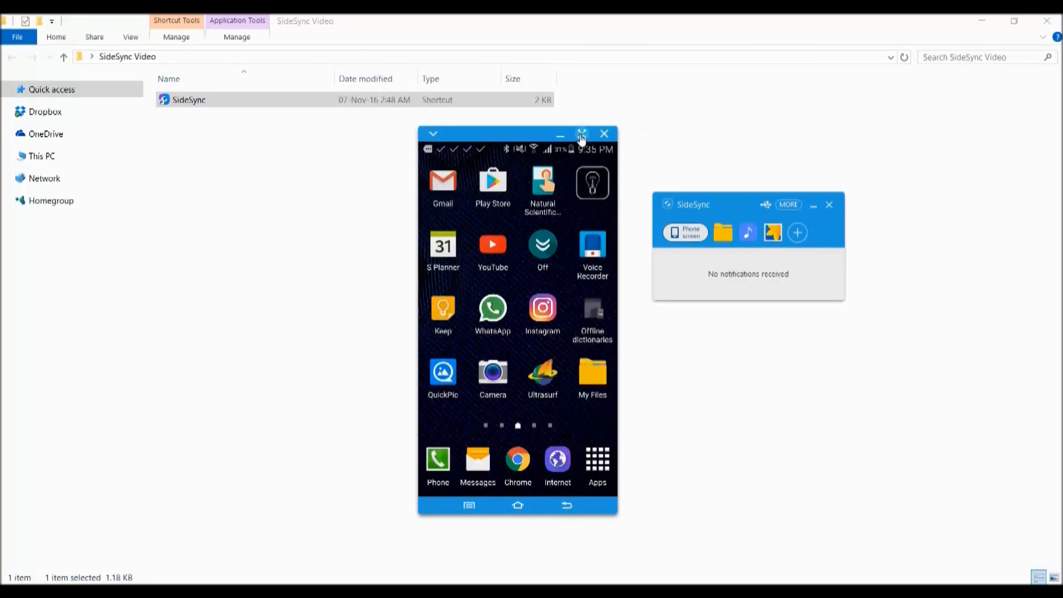
{"action": "left_click", "coordinate": [580, 134]}
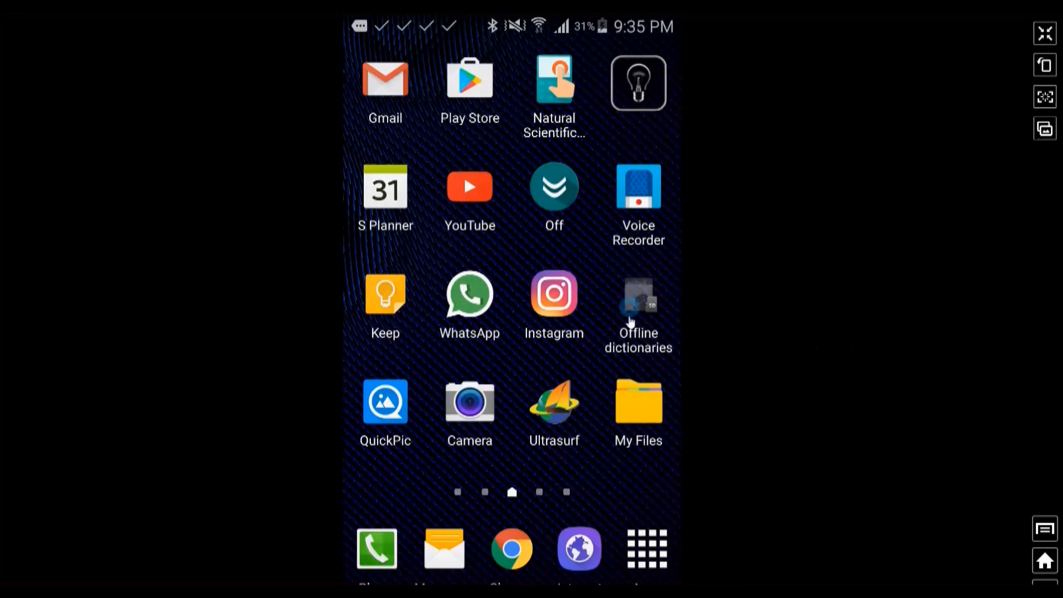
{"action": "scroll", "scroll_direction": "left", "scroll_amount": 3}
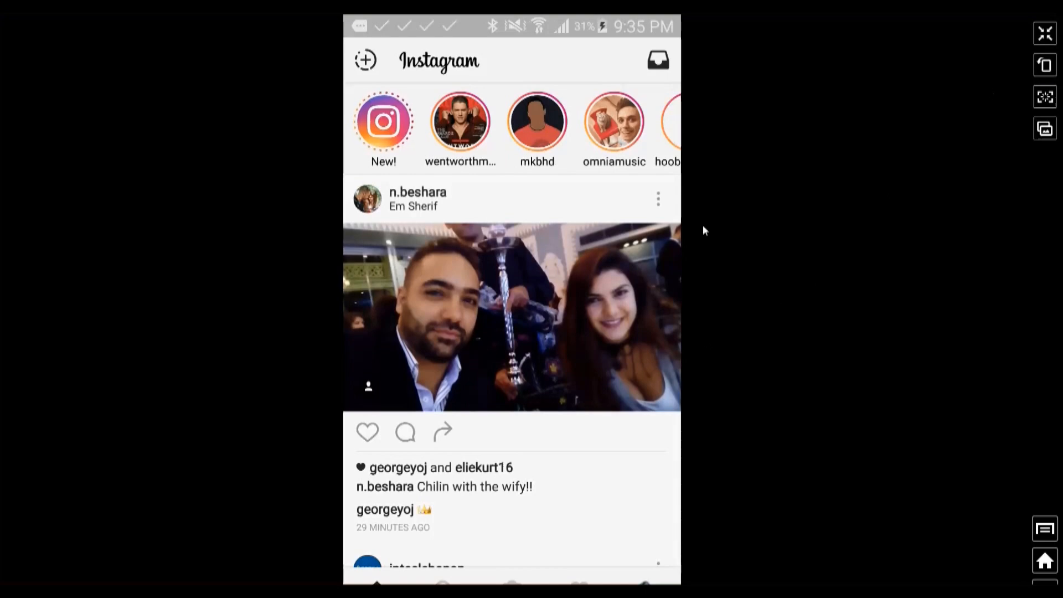
{"action": "scroll", "scroll_direction": "down", "scroll_amount": 3}
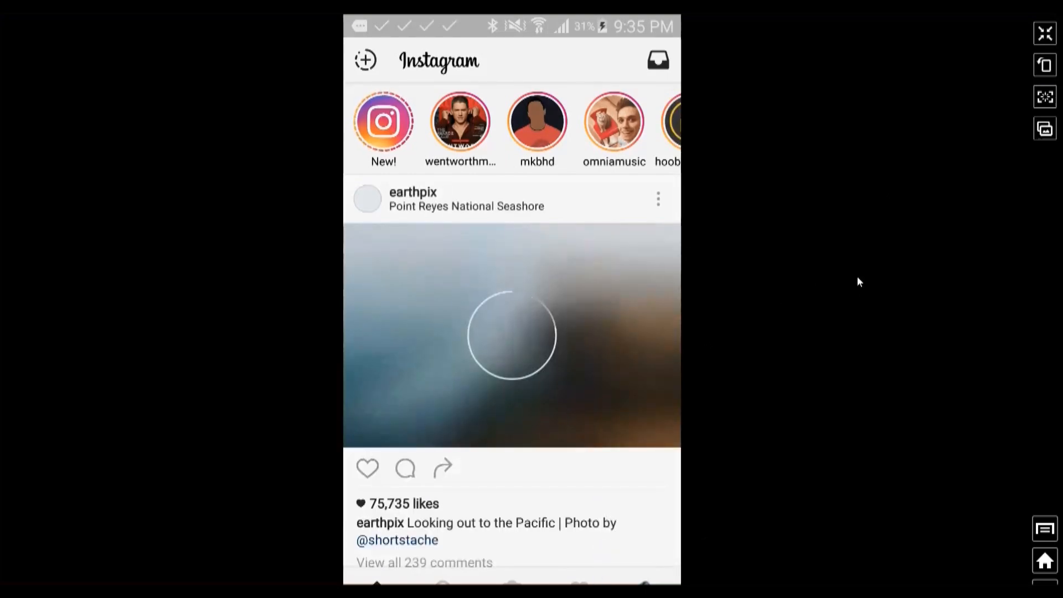
{"action": "left_click", "coordinate": [1045, 560]}
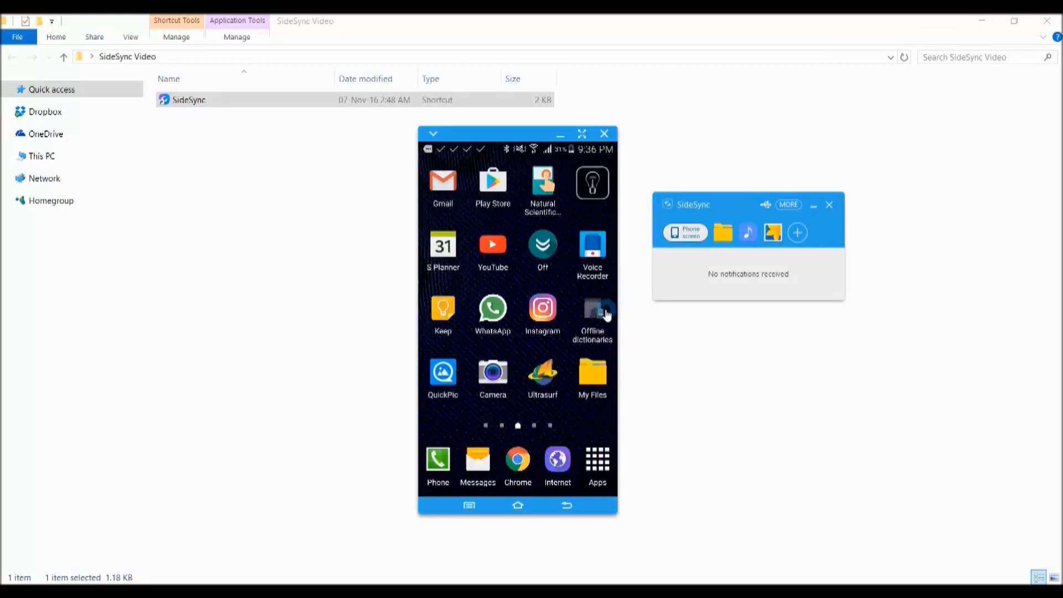
{"action": "mouse_move", "coordinate": [560, 302]}
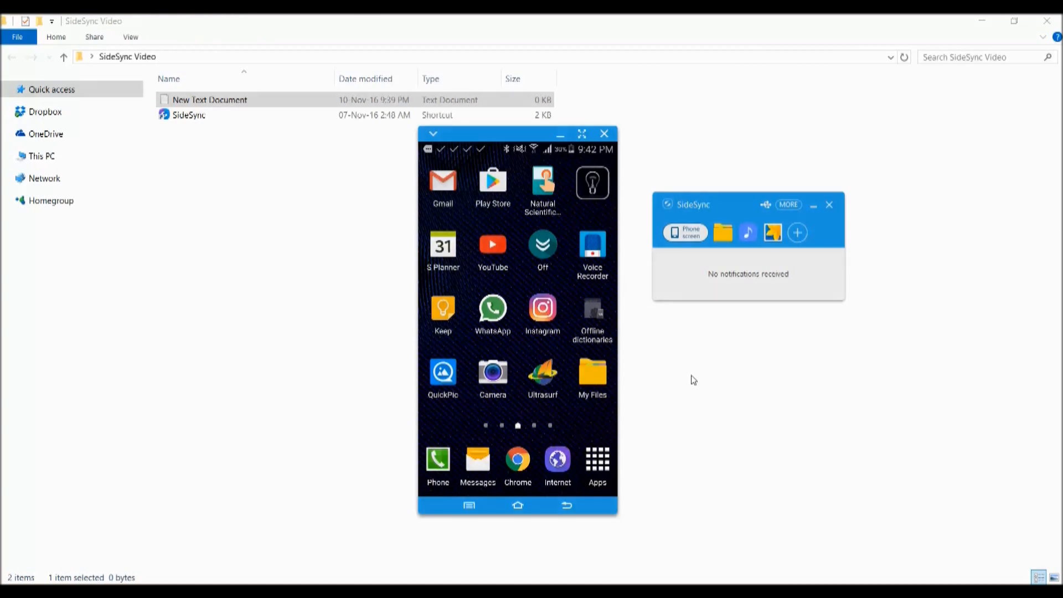
{"action": "mouse_move", "coordinate": [646, 363]}
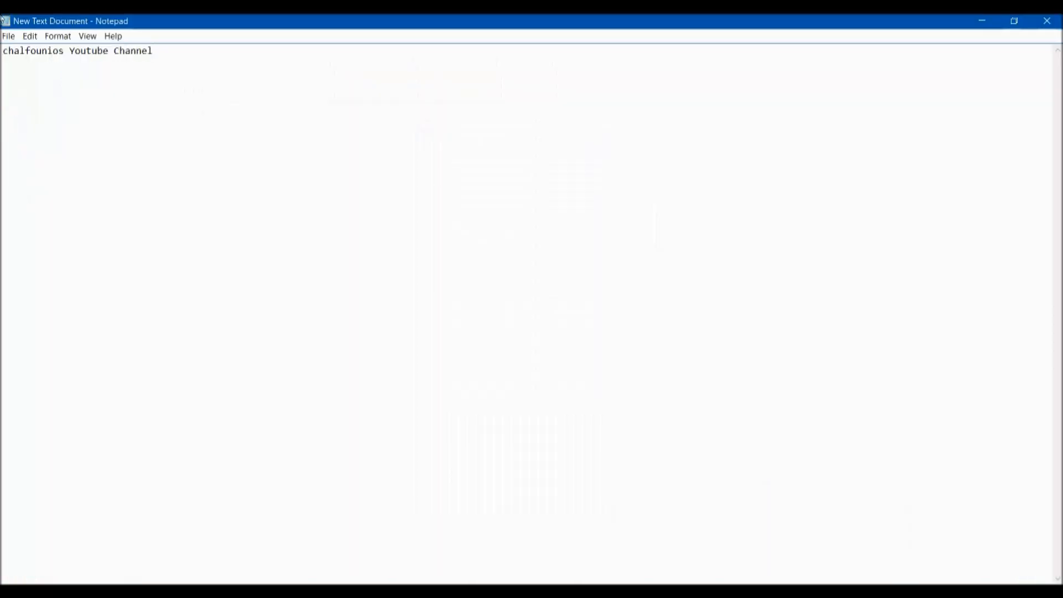
Select the Notepad line 'chalfounios Youtube Channel' for the shared clipboard
{"action": "key", "text": "ctrl+a"}
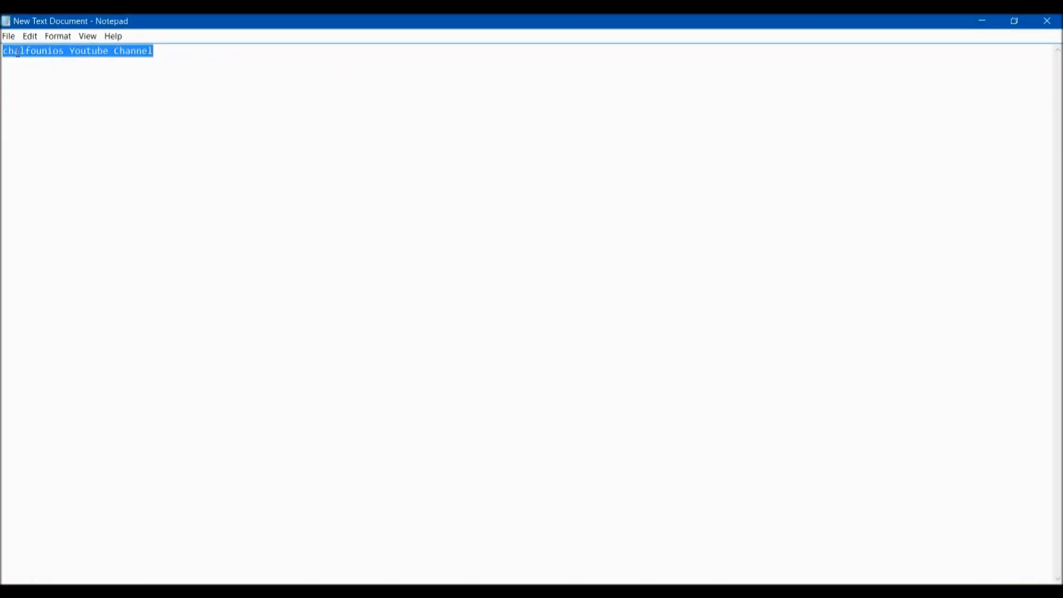
{"action": "mouse_move", "coordinate": [974, 20]}
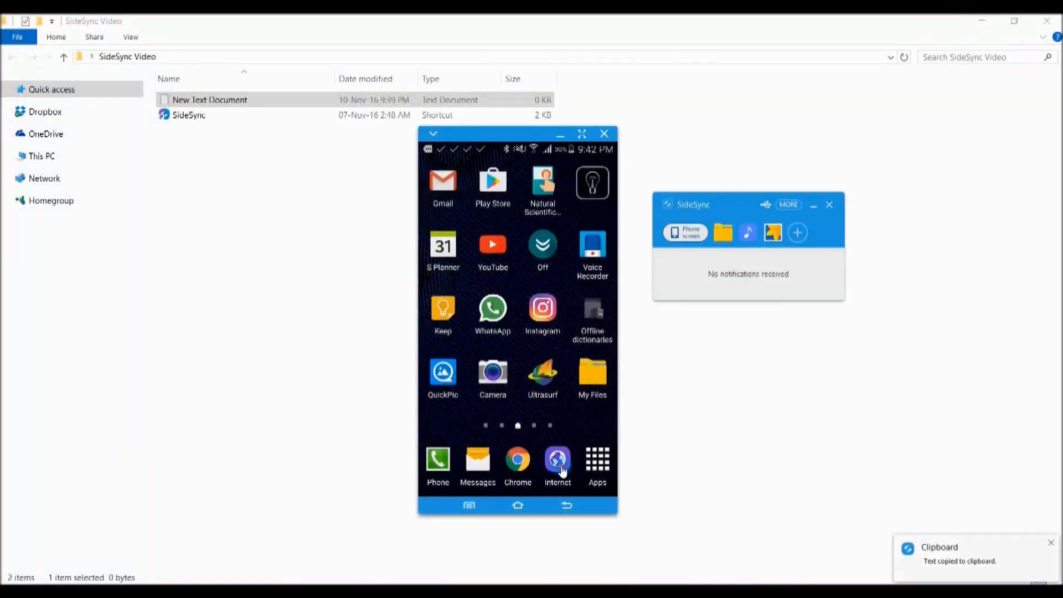
Search 'chalfounios Youtube Channel' in the phone's Internet browser via the mirror
{"action": "left_click", "coordinate": [556, 458]}
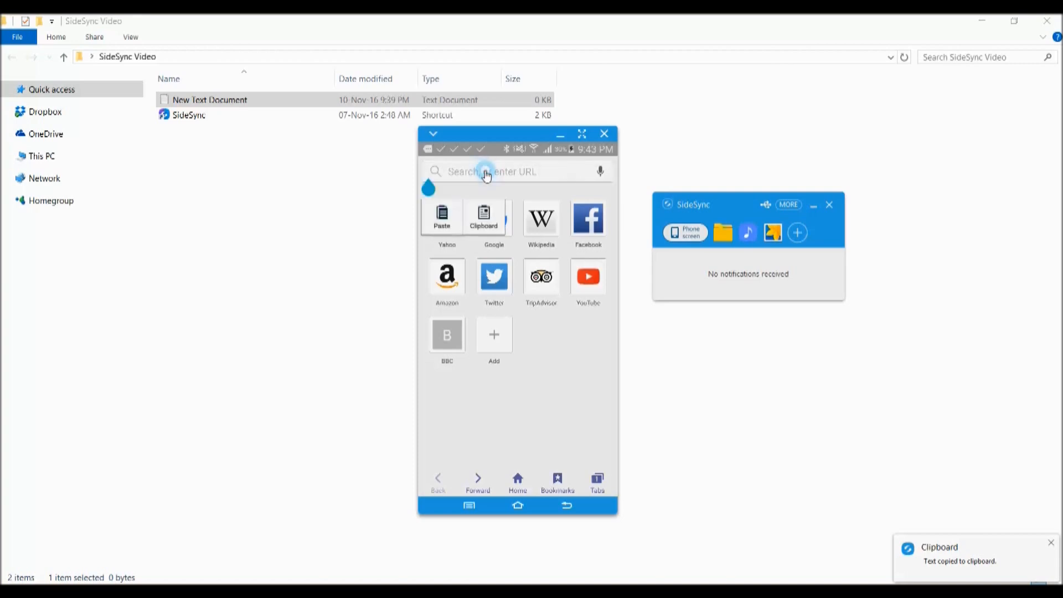
{"action": "type", "text": "chalfounios Youtube Channel"}
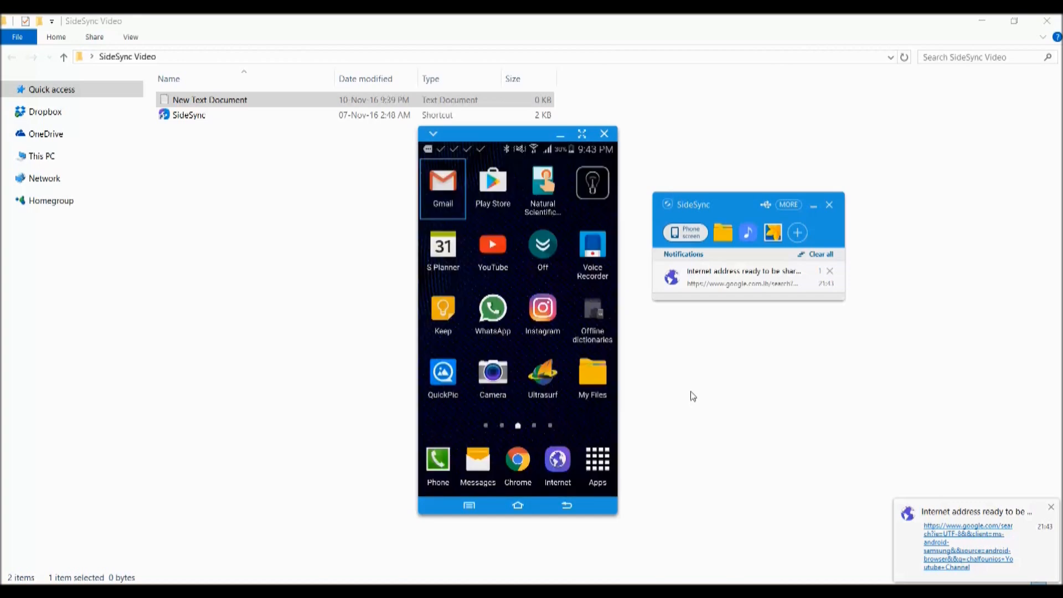
{"action": "left_click", "coordinate": [1050, 507]}
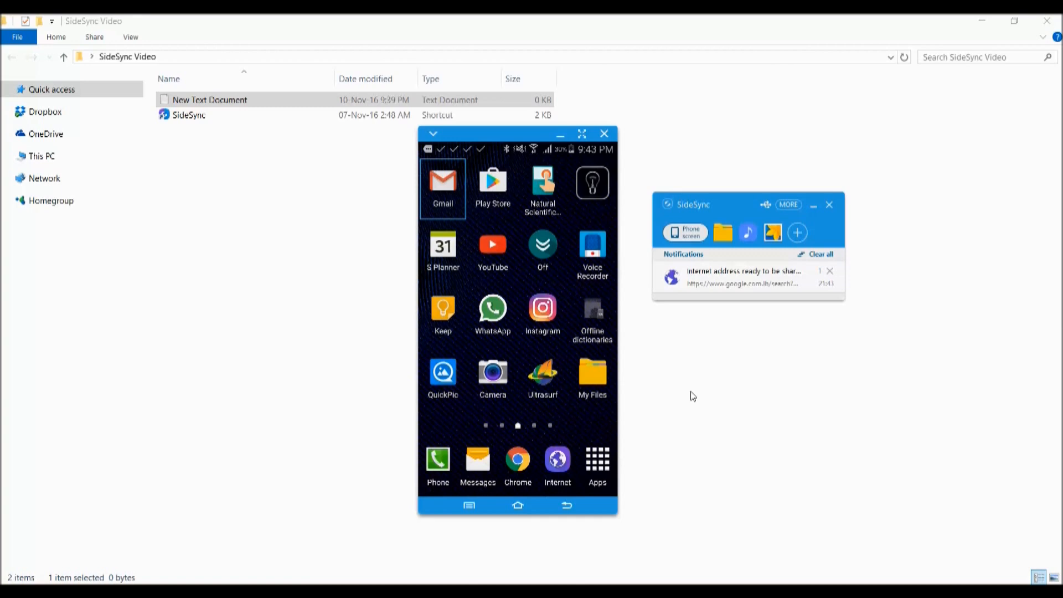
{"action": "mouse_move", "coordinate": [671, 374]}
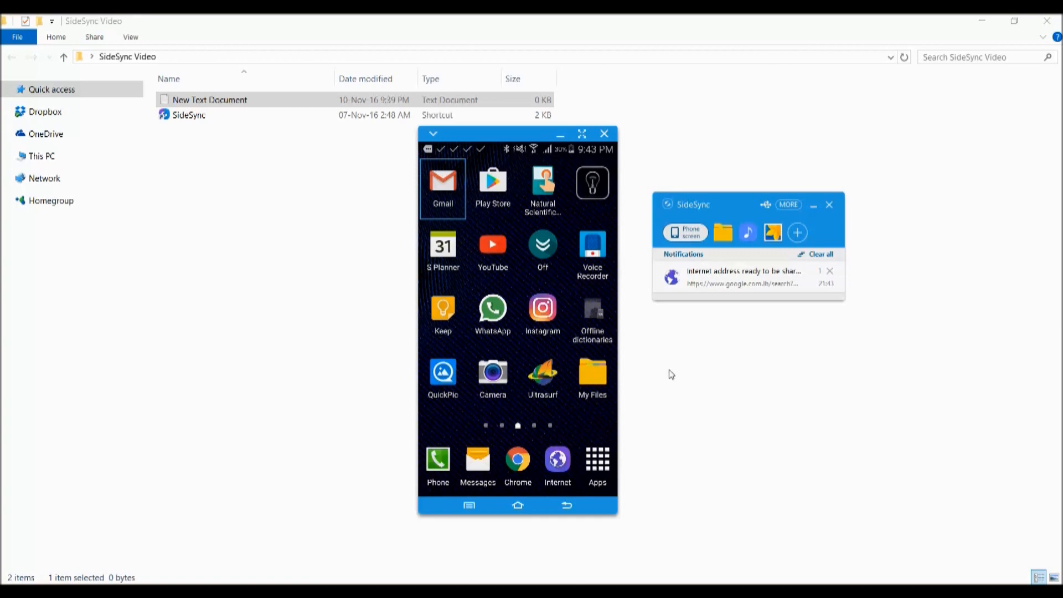